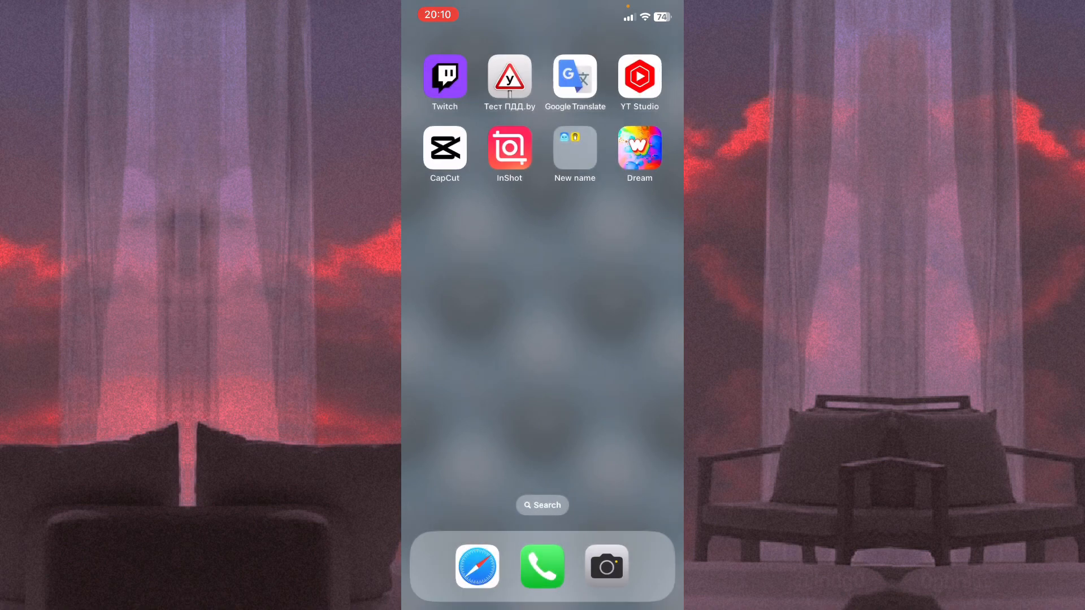
# Swipe across the Home Screen to reach the App Store and its Search page.
pyautogui.hscroll(-3)
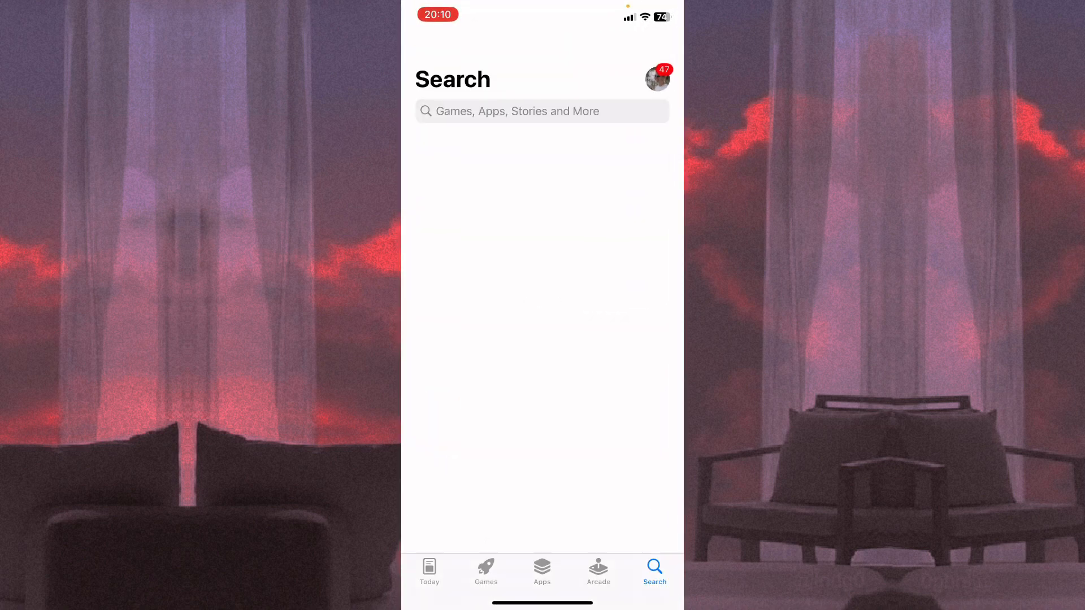
# Search the store for "sonic", go to the Sonic tone generator's page and update it until OPEN appears.
pyautogui.click(542, 111)
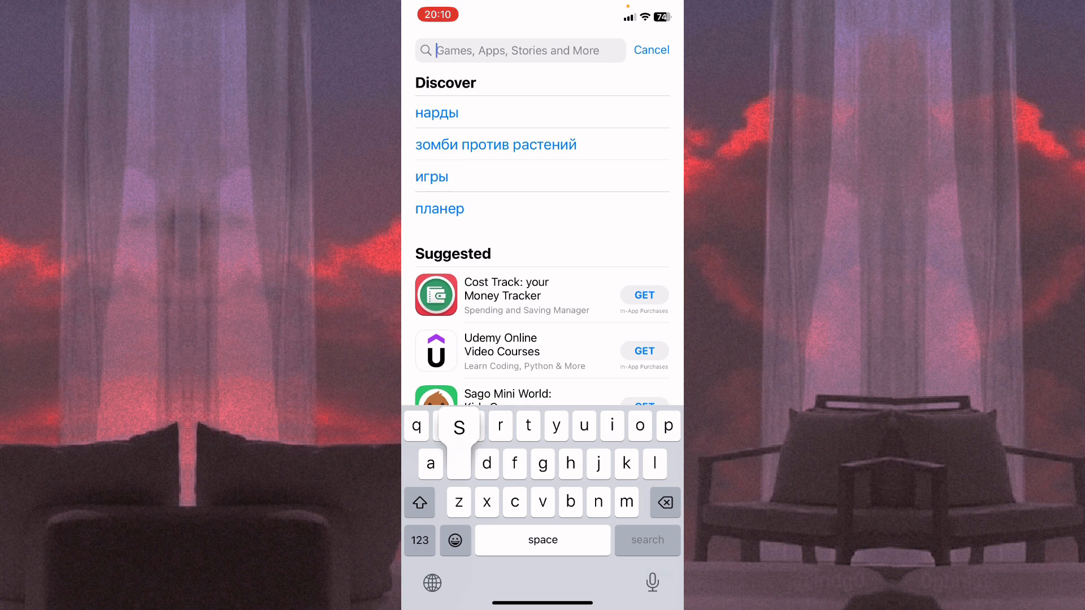
pyautogui.write('sonic')
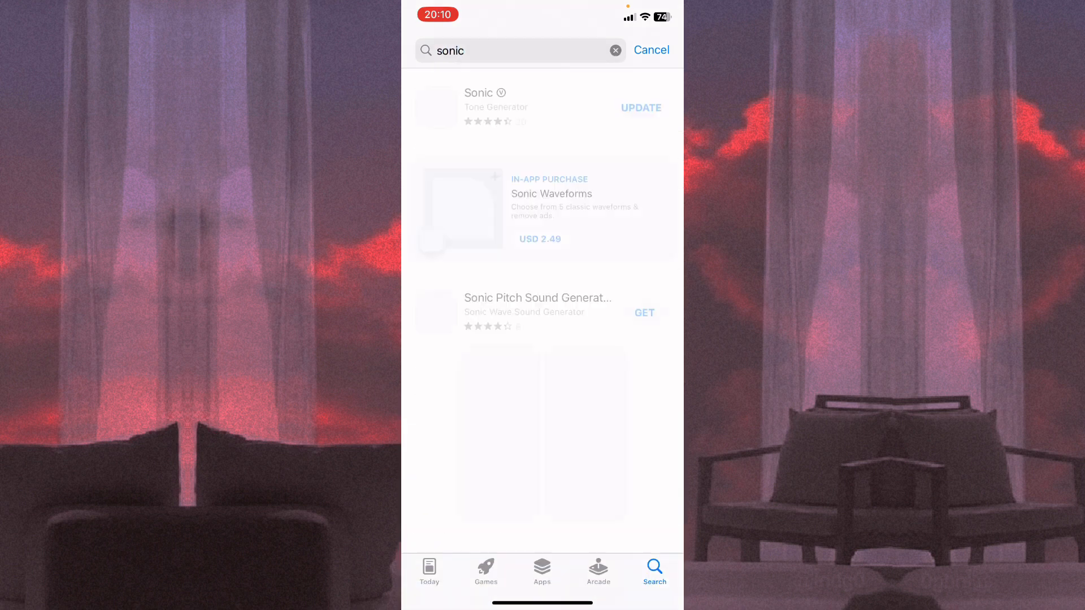
pyautogui.click(495, 108)
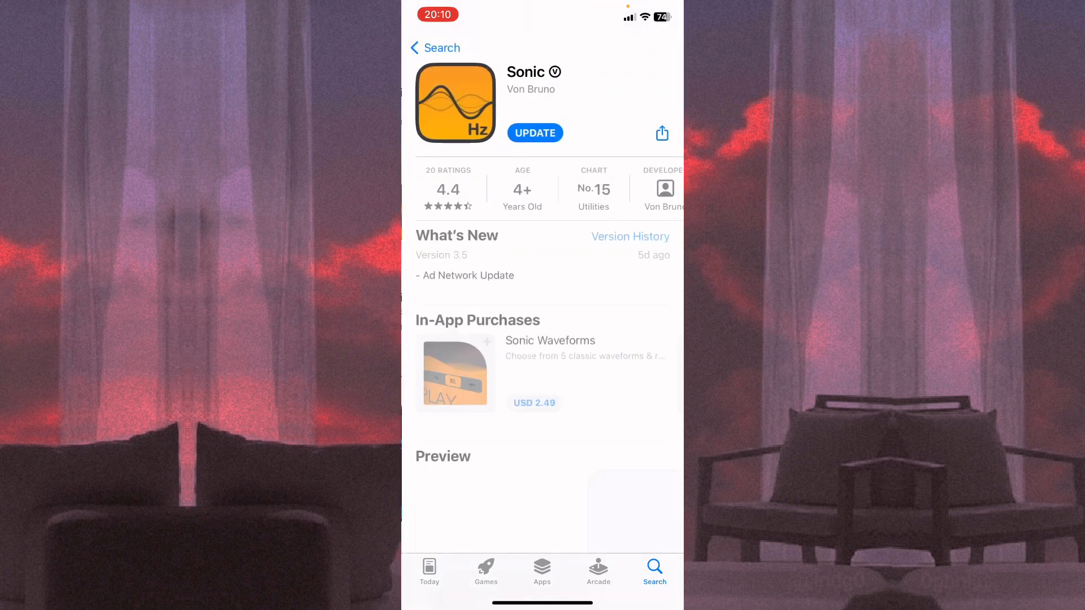
pyautogui.click(535, 134)
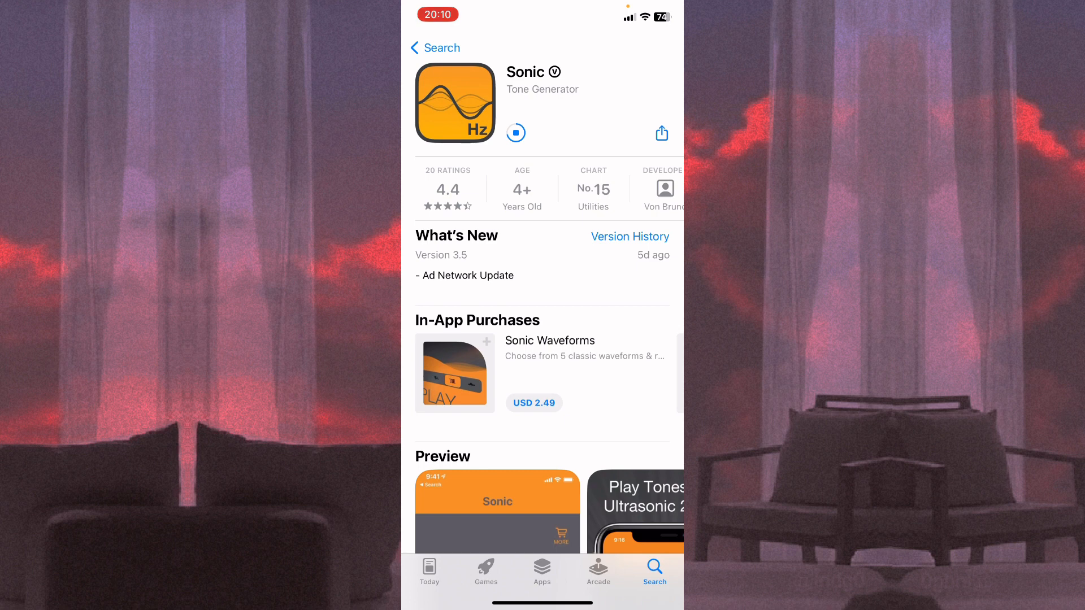
pyautogui.scroll(-3)
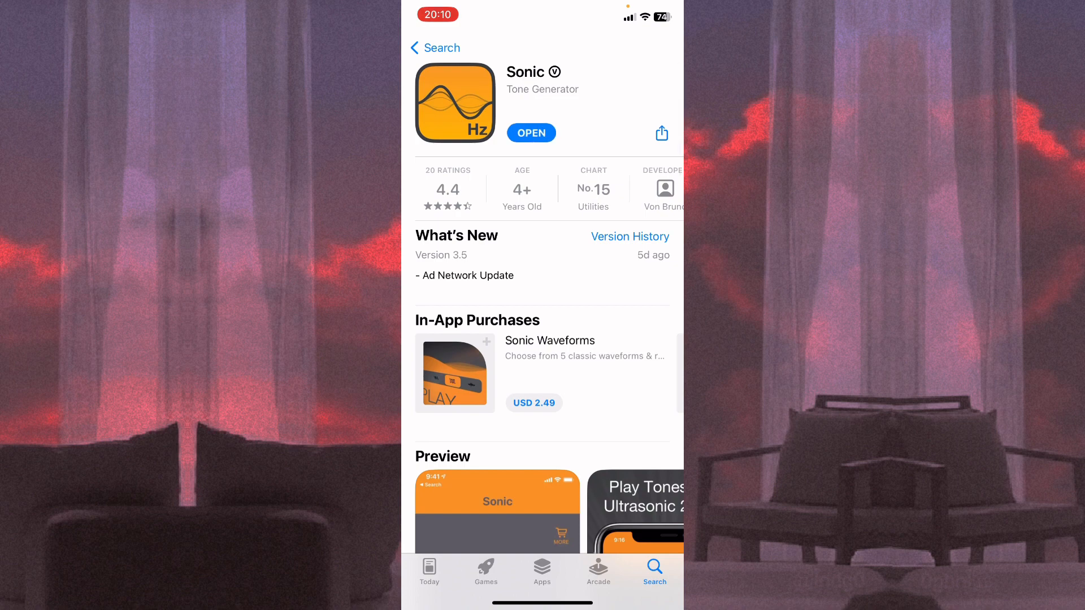
# Launch Sonic, select the water-drop tone, play it at 479 Hz through the speakers, then stop it.
pyautogui.click(531, 133)
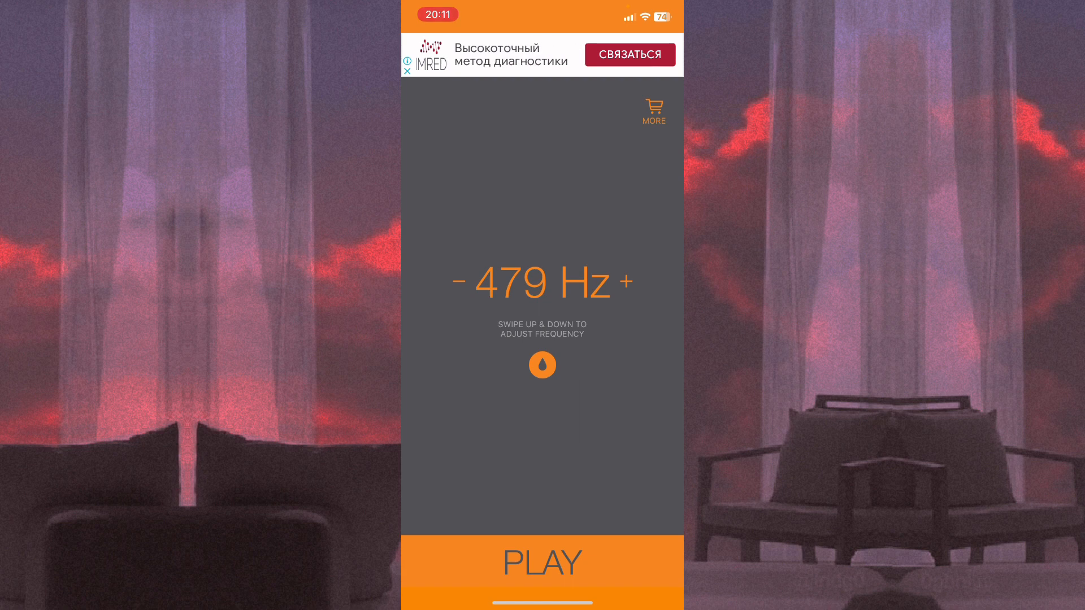
pyautogui.click(541, 562)
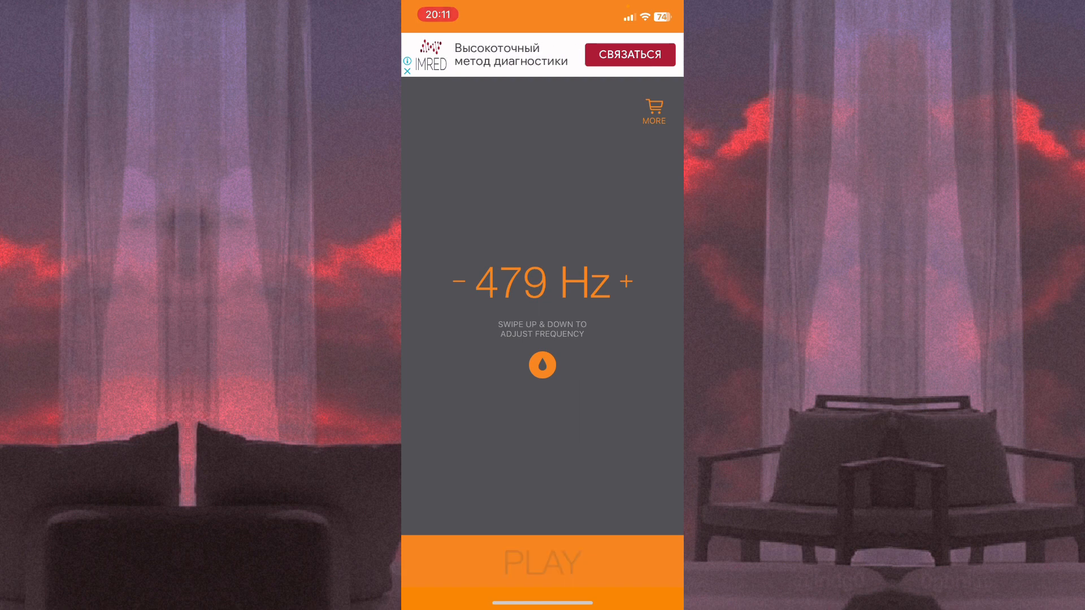
pyautogui.click(541, 562)
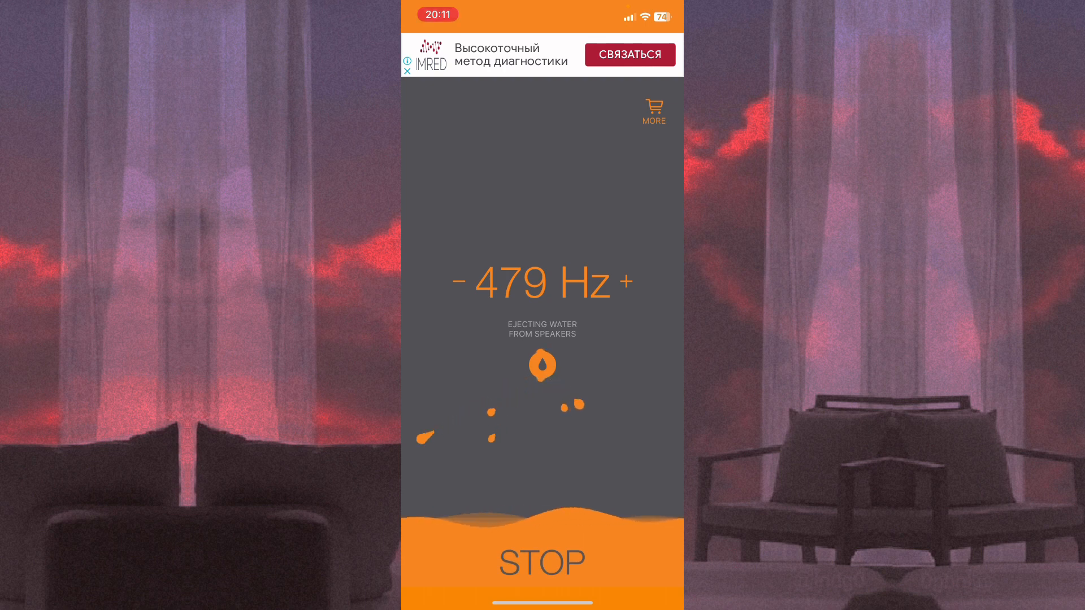
pyautogui.click(541, 561)
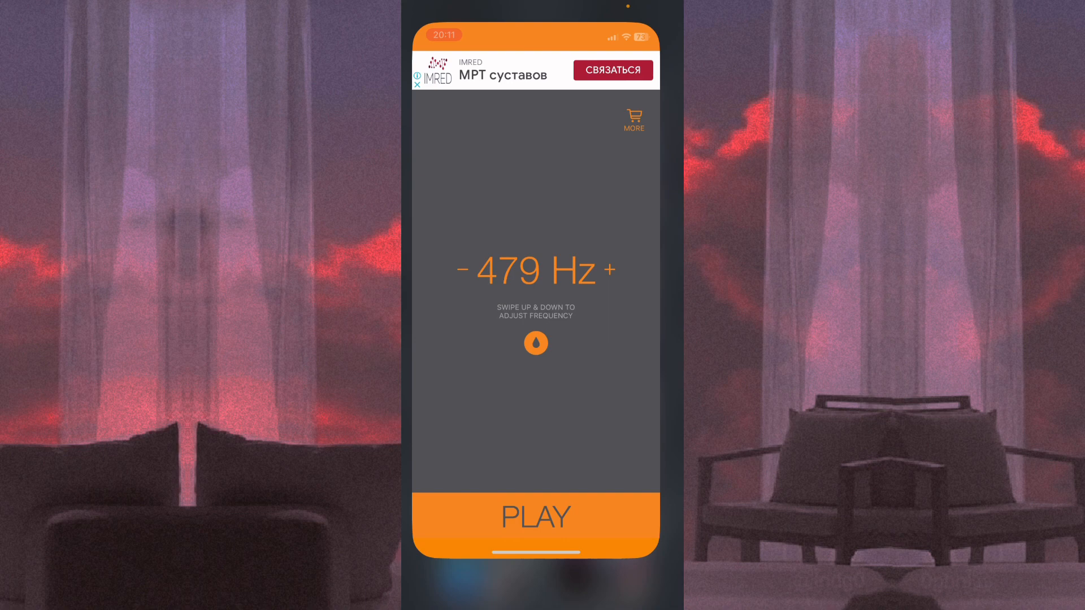
# Dismiss the Sonic card in the app switcher and swipe left through the Home Screen to the App Library.
pyautogui.click(535, 516)
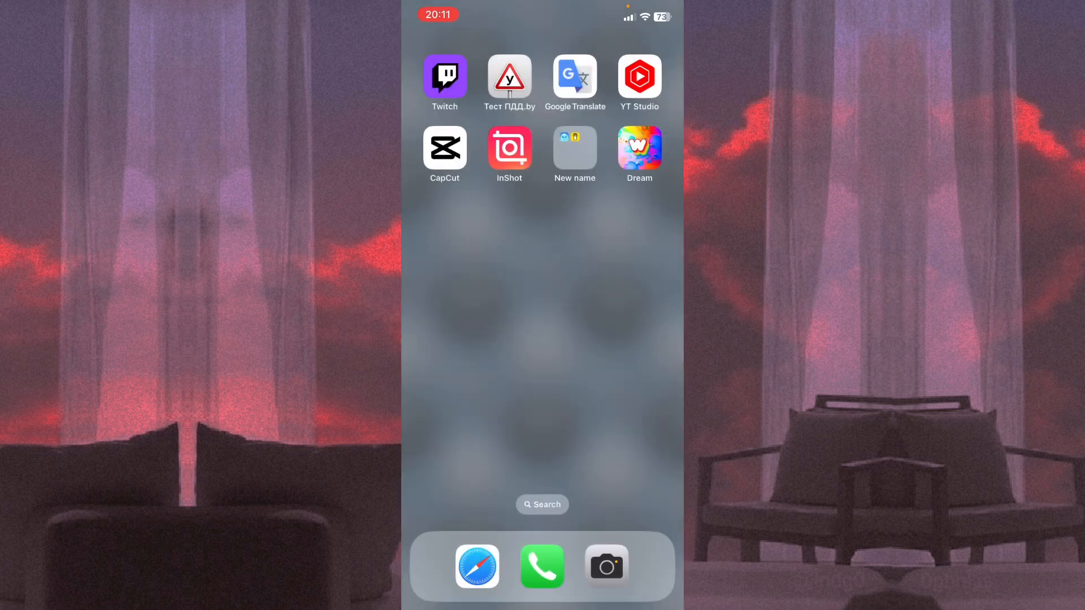
pyautogui.hscroll(-3)
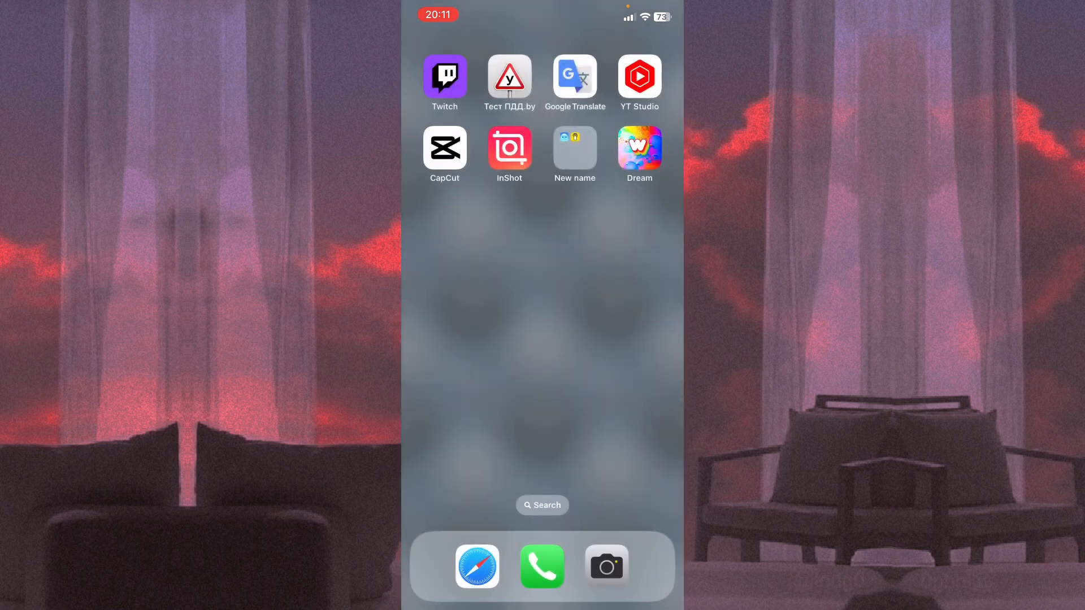
pyautogui.hscroll(-3)
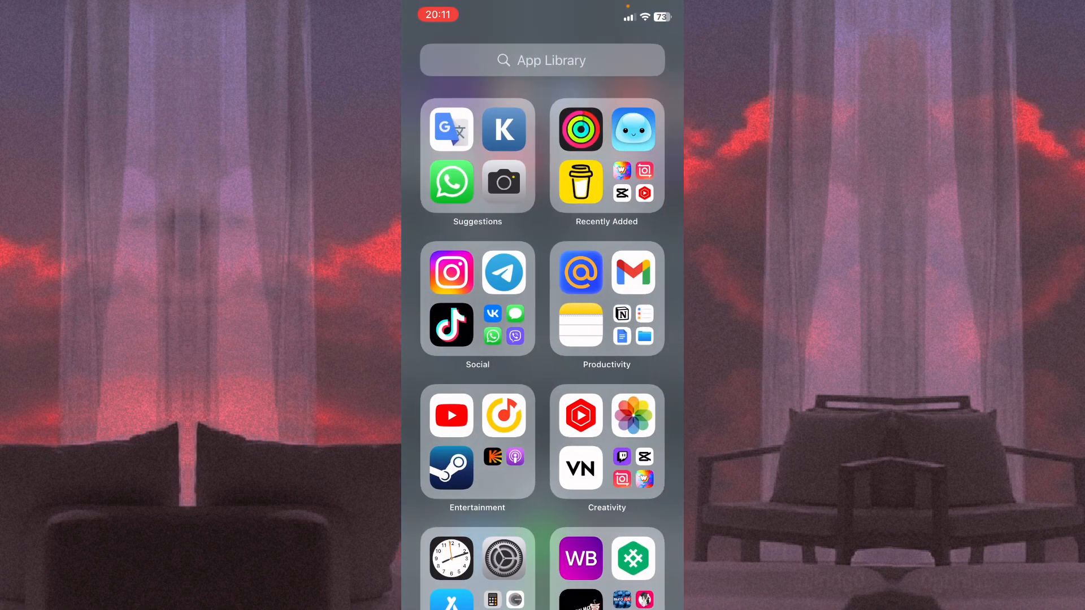